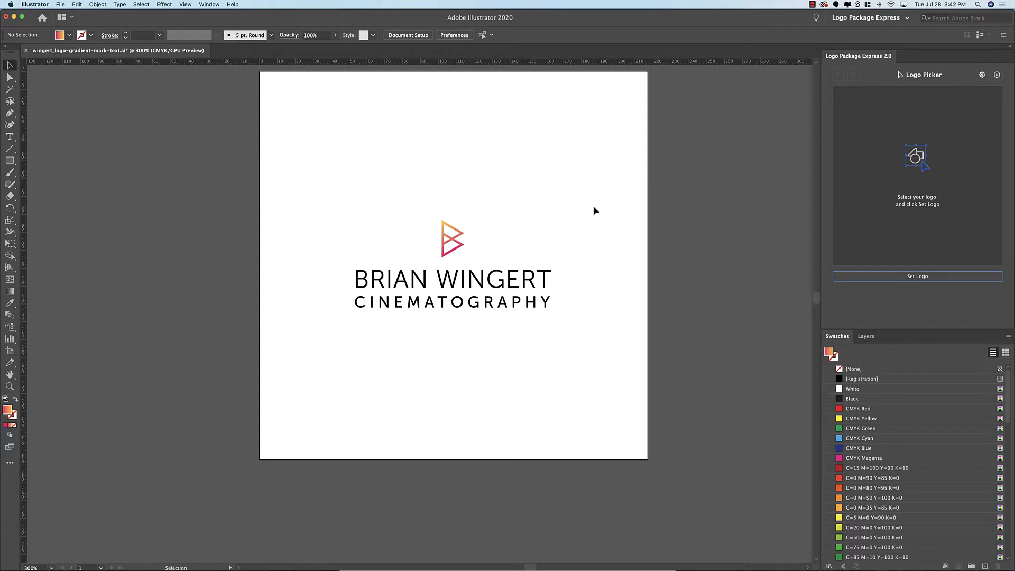
# Step: Set the gradient logo as the package logo and make full color, one color, reverse, grayscale and inverted print artboards
pyautogui.click(453, 279)
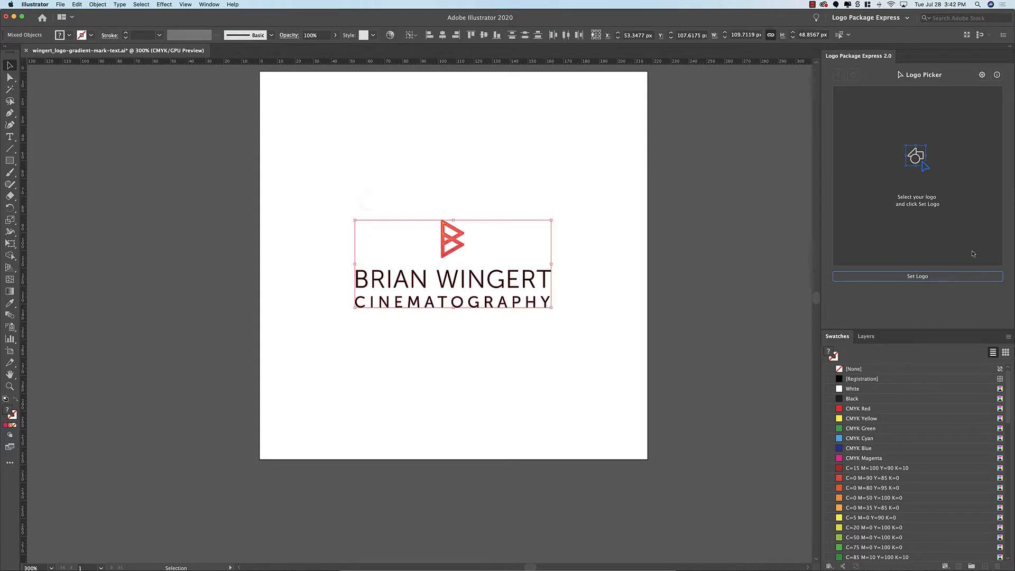
pyautogui.click(917, 276)
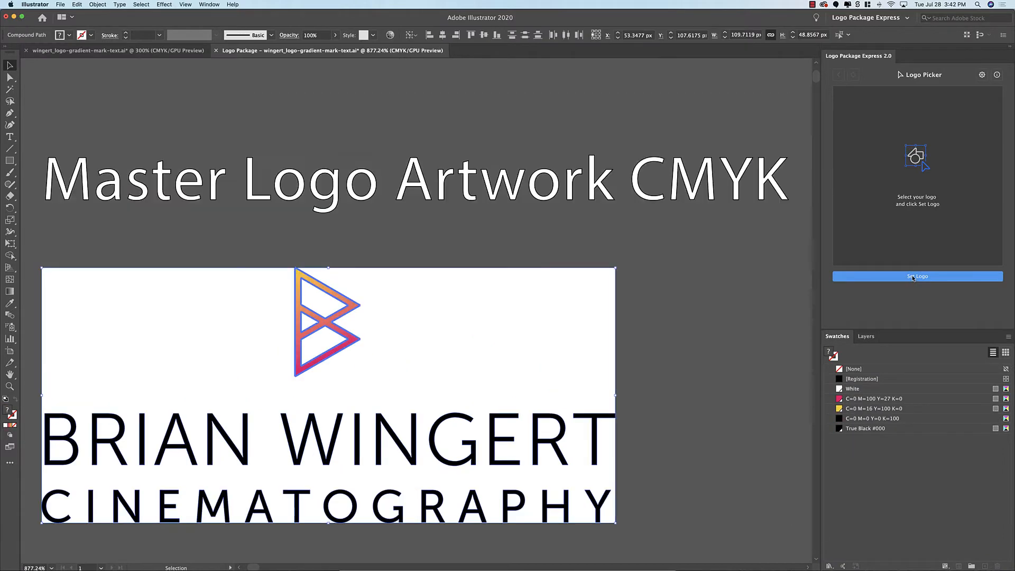
pyautogui.click(918, 277)
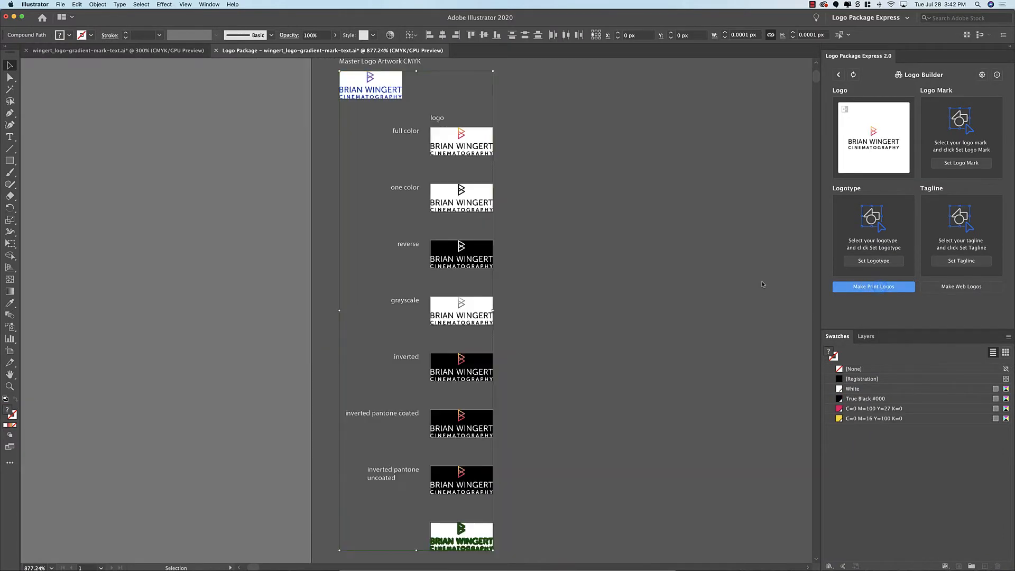
# Step: Generate the print logo package until the gradient-to-Pantone warning appears
pyautogui.click(874, 286)
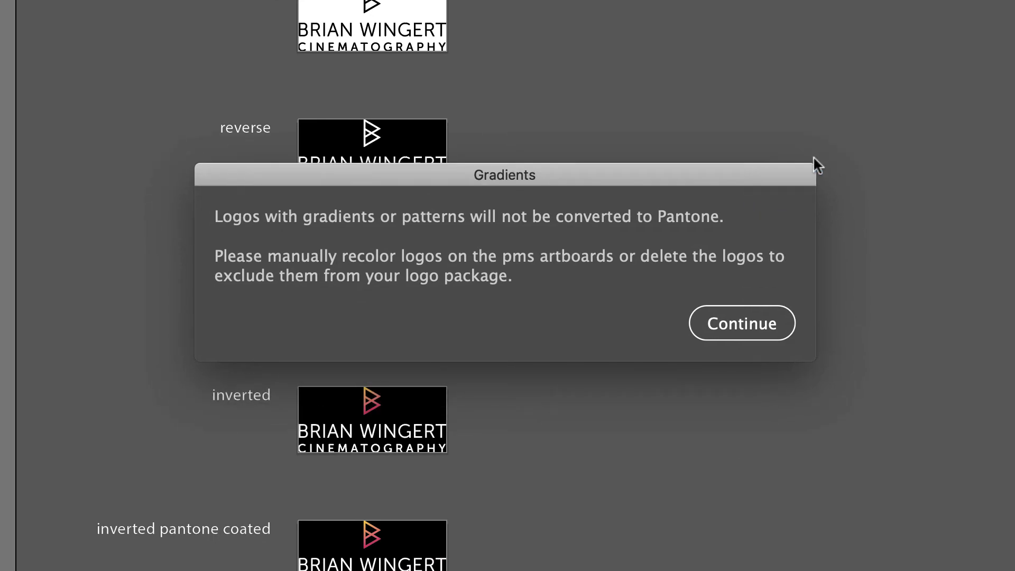
pyautogui.moveTo(805, 162)
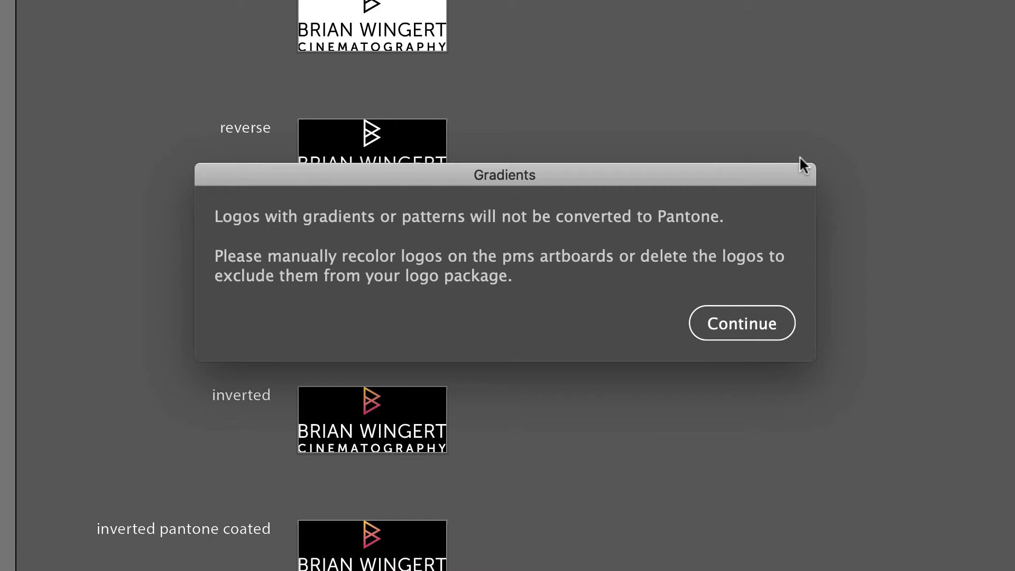
pyautogui.moveTo(755, 308)
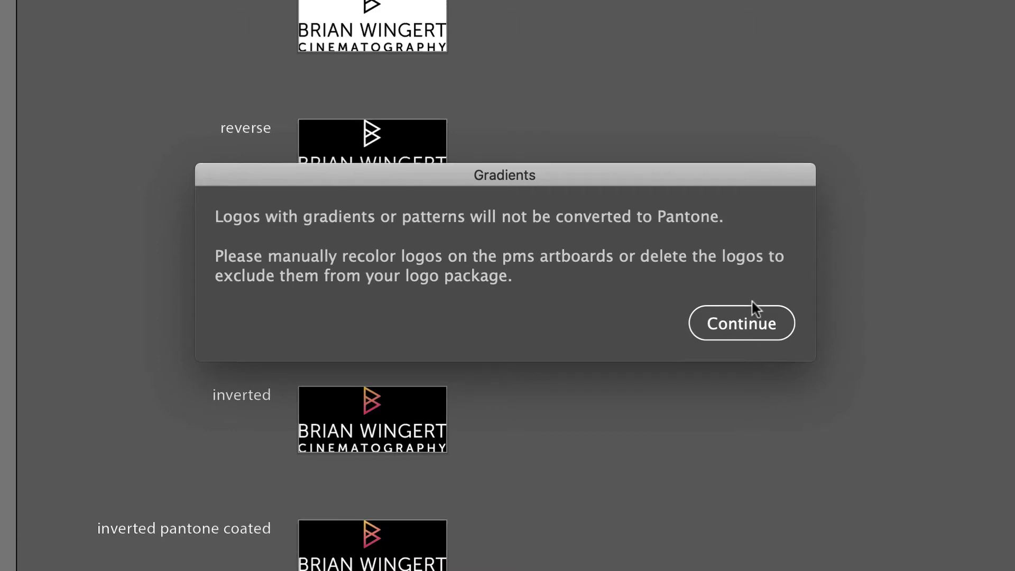
# Step: Dismiss the gradient warning and review the Color tab's Pantone conversion settings
pyautogui.click(741, 323)
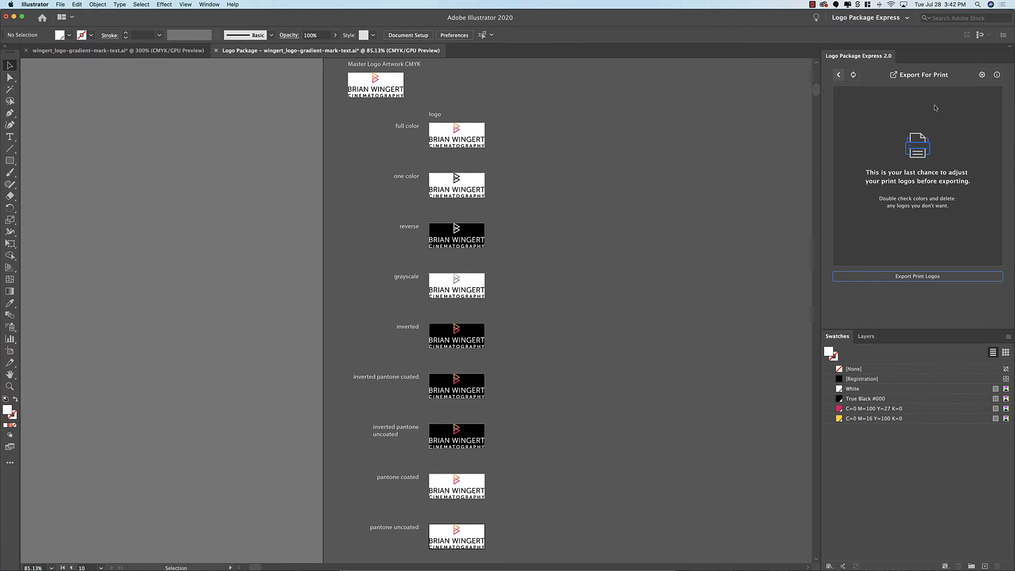
pyautogui.click(982, 74)
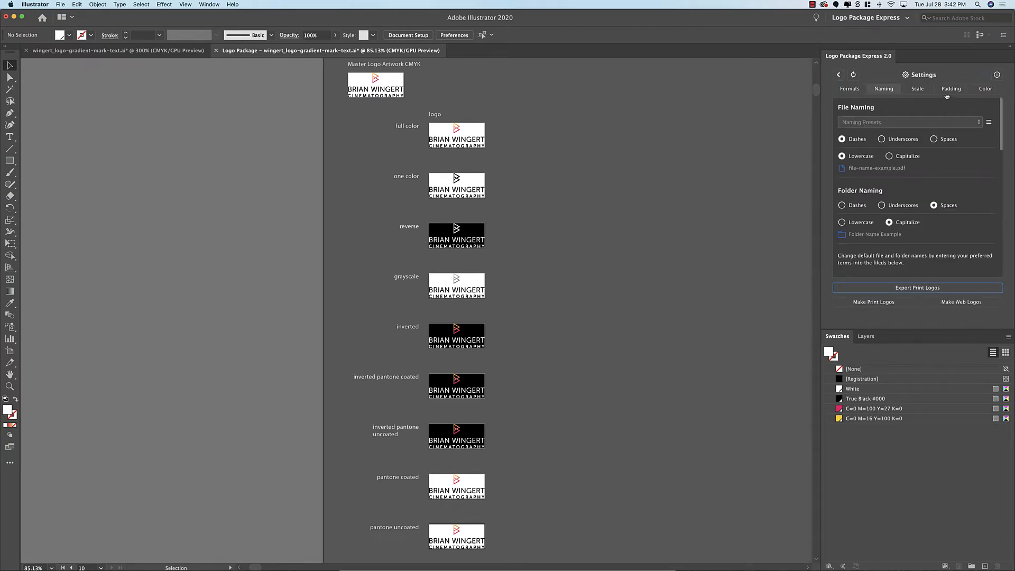
pyautogui.click(986, 88)
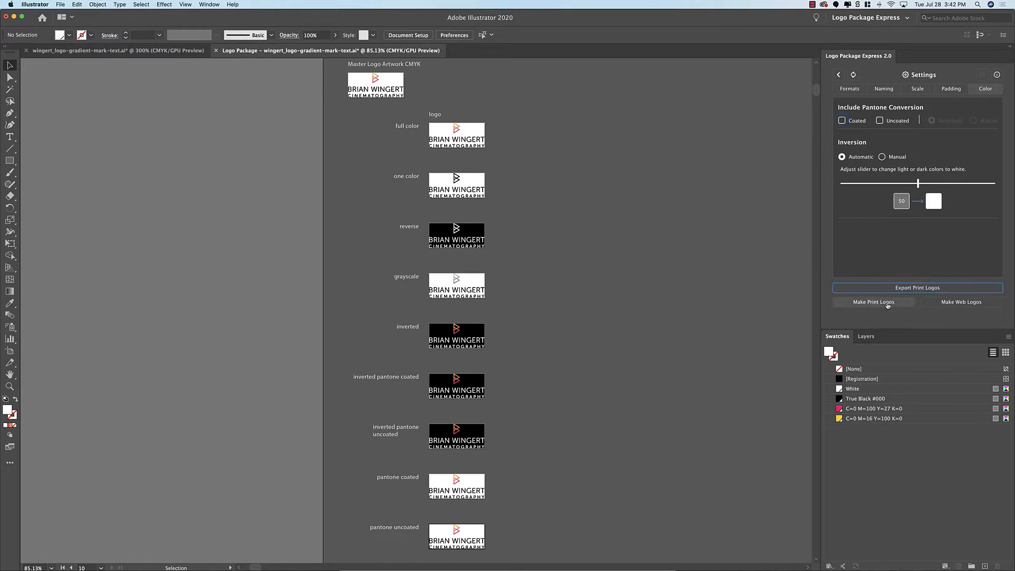
# Step: Return to the Export For Print step and scroll through the Pantone variant artboards
pyautogui.click(873, 302)
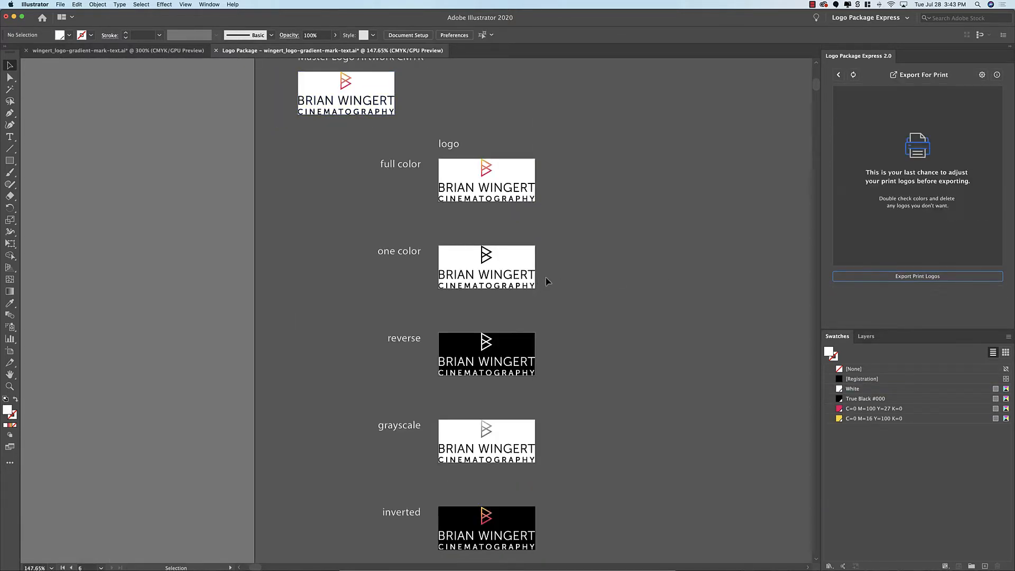
pyautogui.scroll(-3)
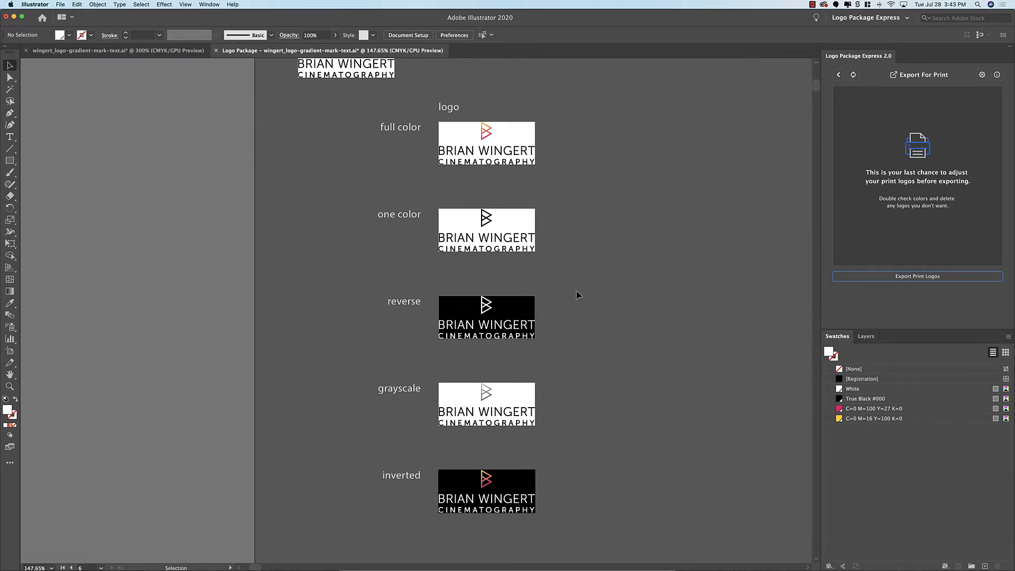
pyautogui.scroll(-3)
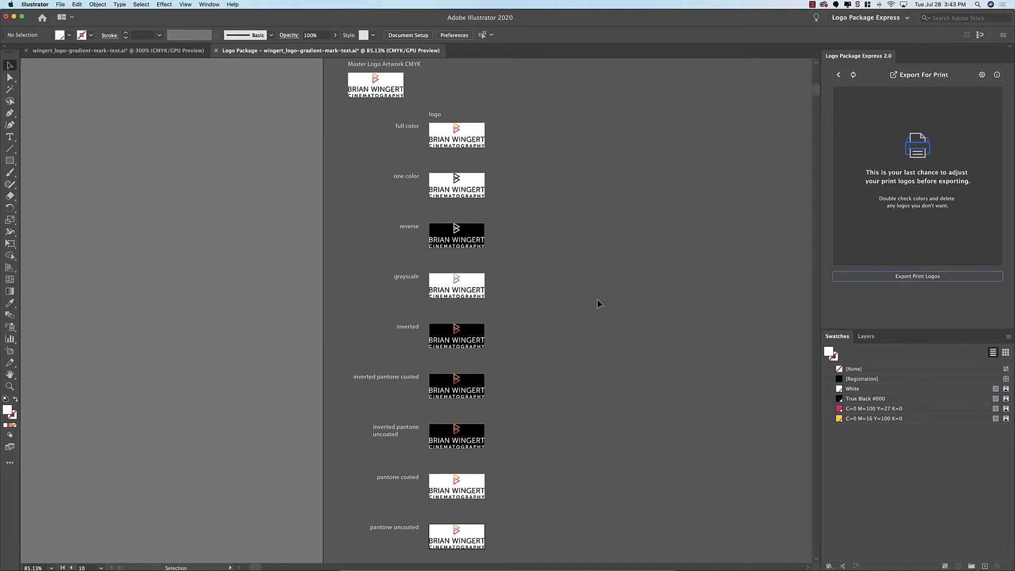
pyautogui.moveTo(589, 307)
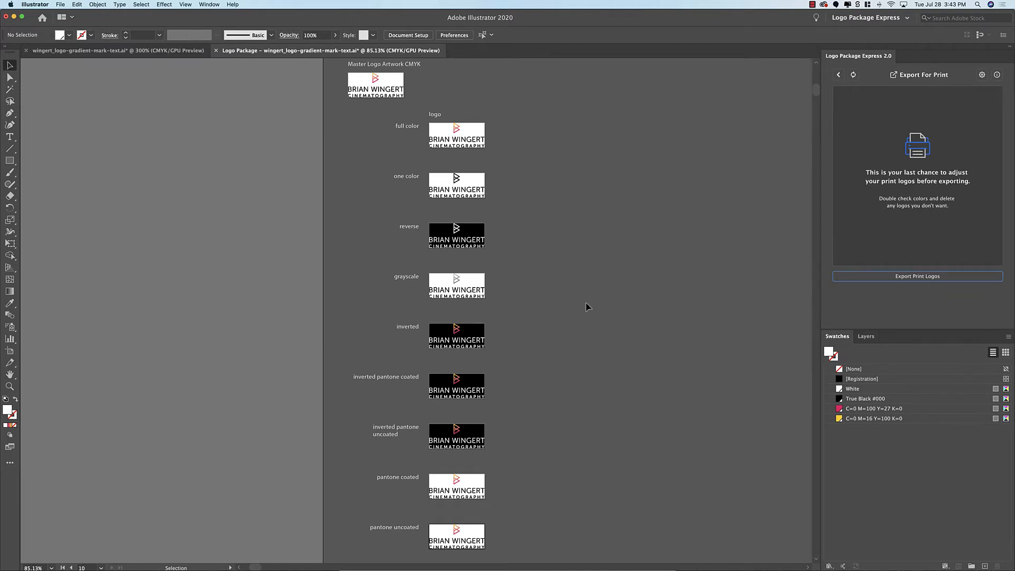
# Step: Select the gradient mark on a Pantone coated artboard with the Direct Selection tool
pyautogui.scroll(-3)
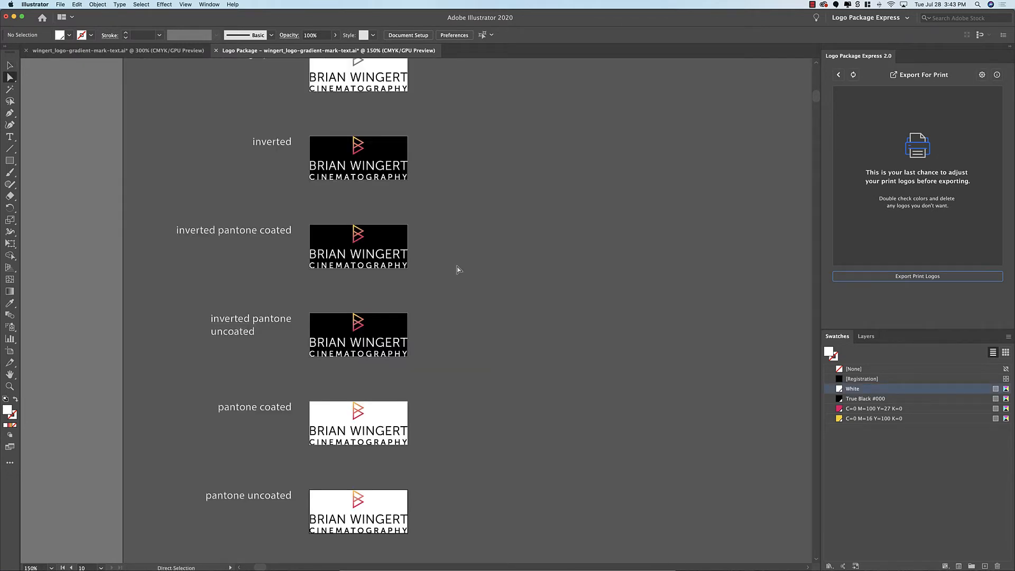
pyautogui.press('a')
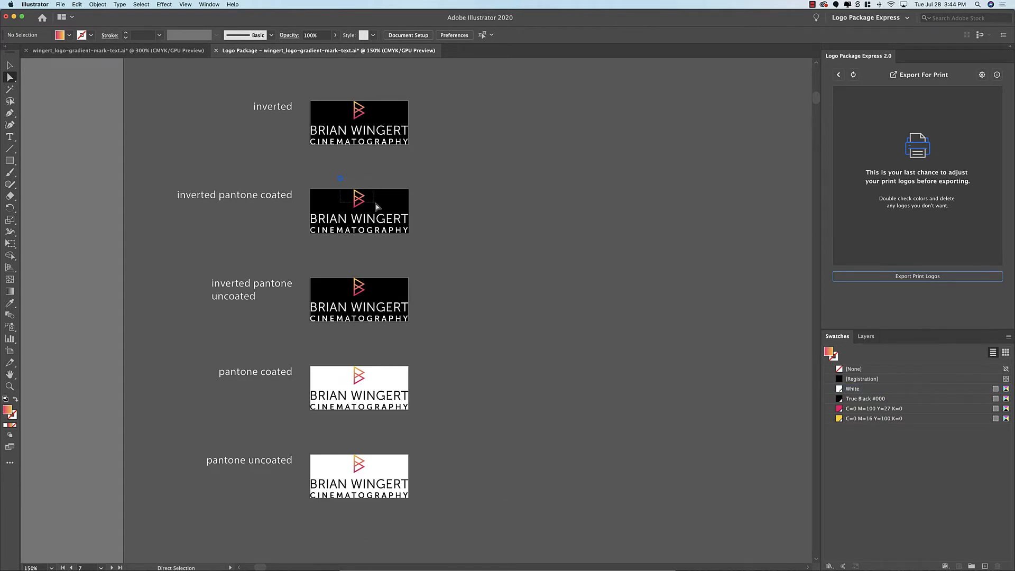
pyautogui.click(358, 197)
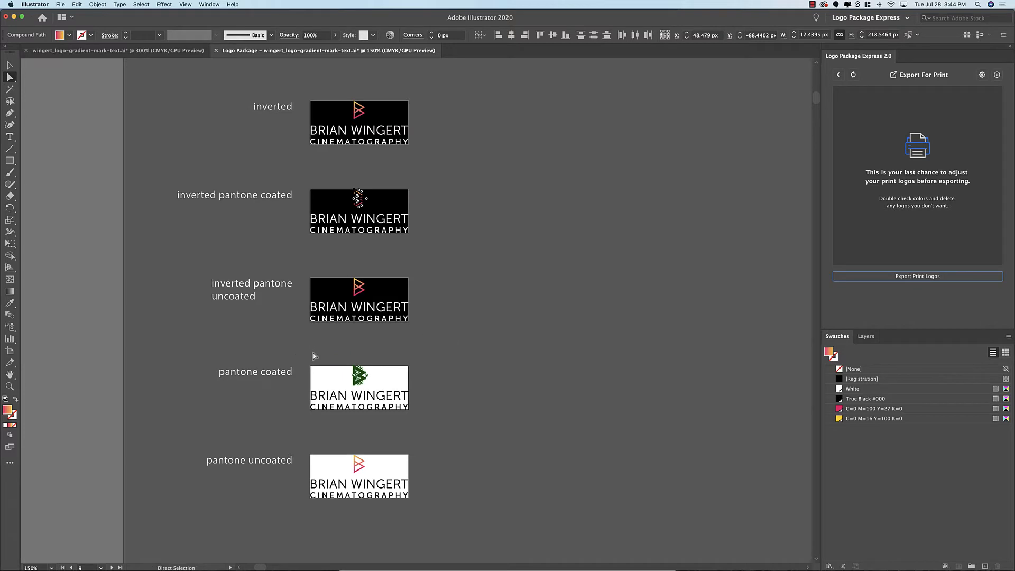
pyautogui.moveTo(465, 219)
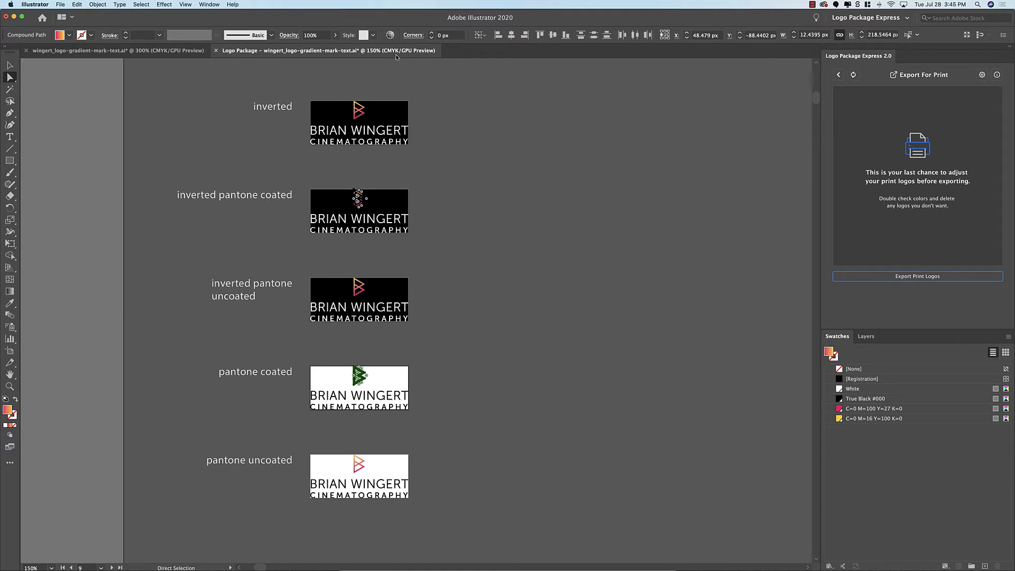
pyautogui.moveTo(391, 35)
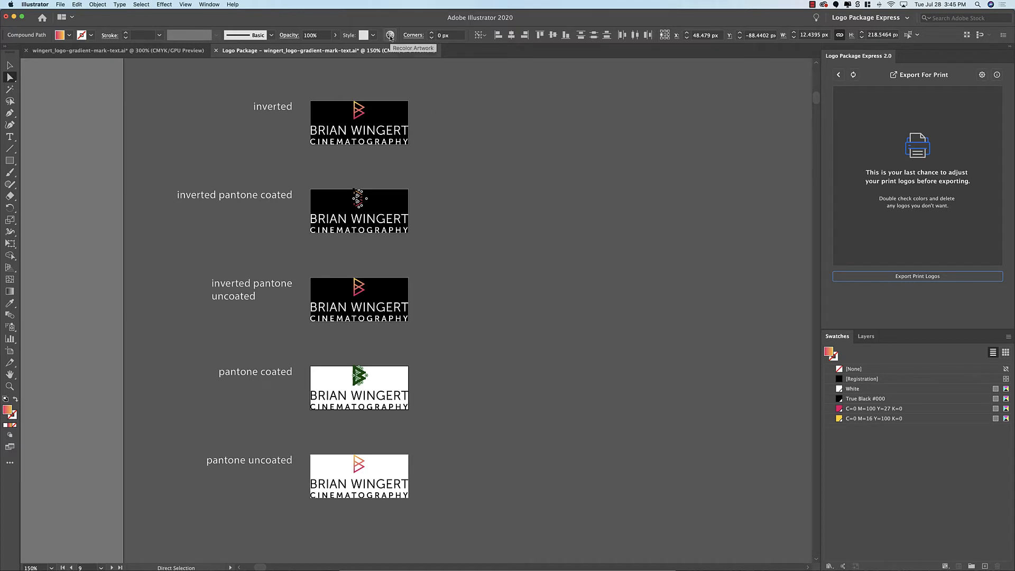
pyautogui.click(390, 35)
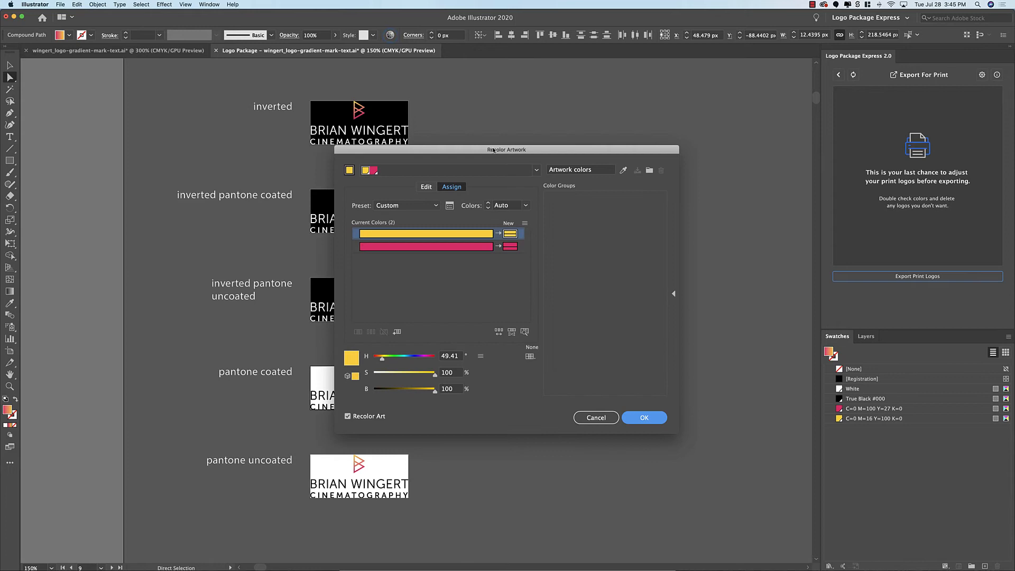
pyautogui.moveTo(508, 150); pyautogui.dragTo(499, 110)
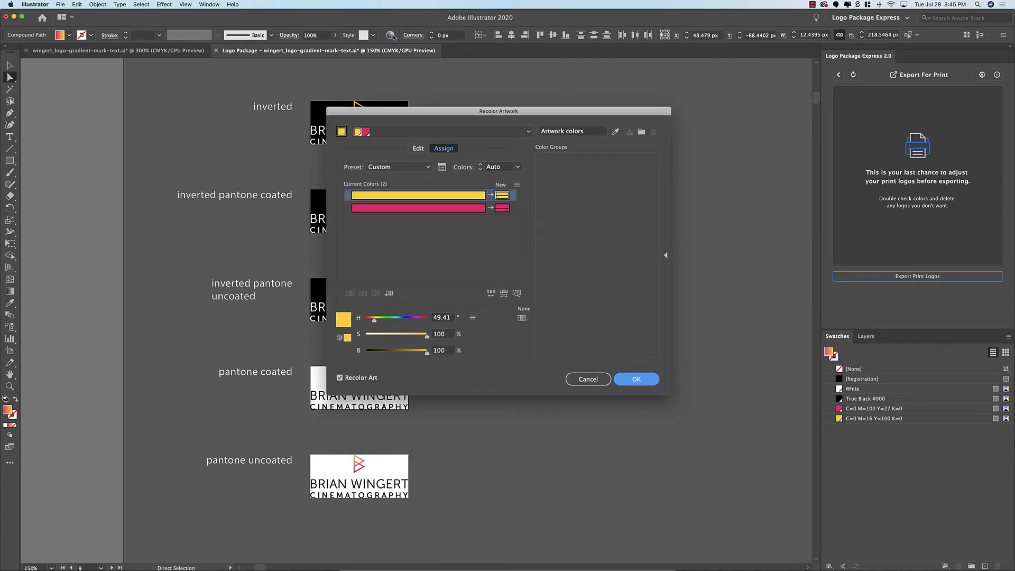
pyautogui.click(76, 5)
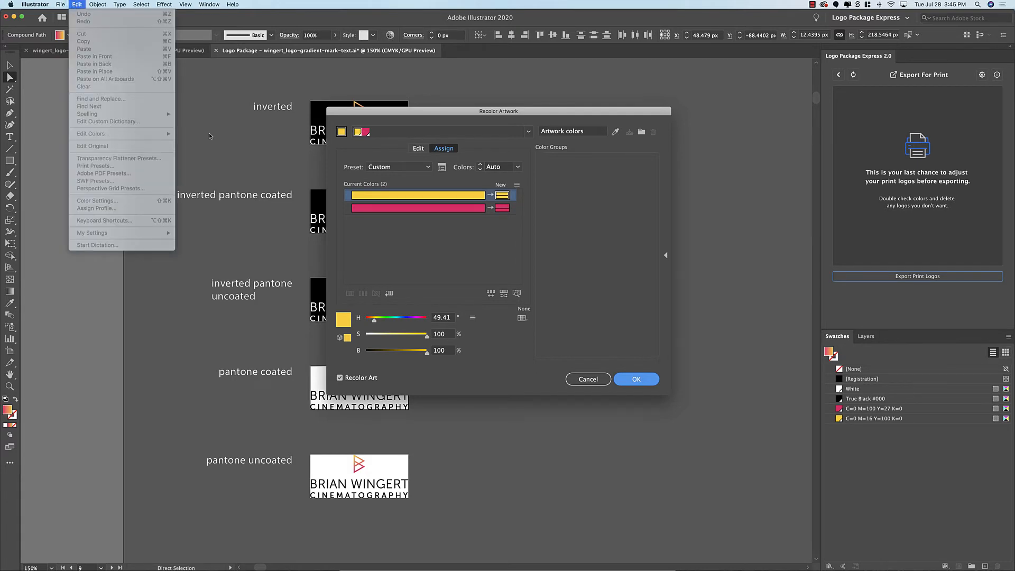
pyautogui.moveTo(213, 206)
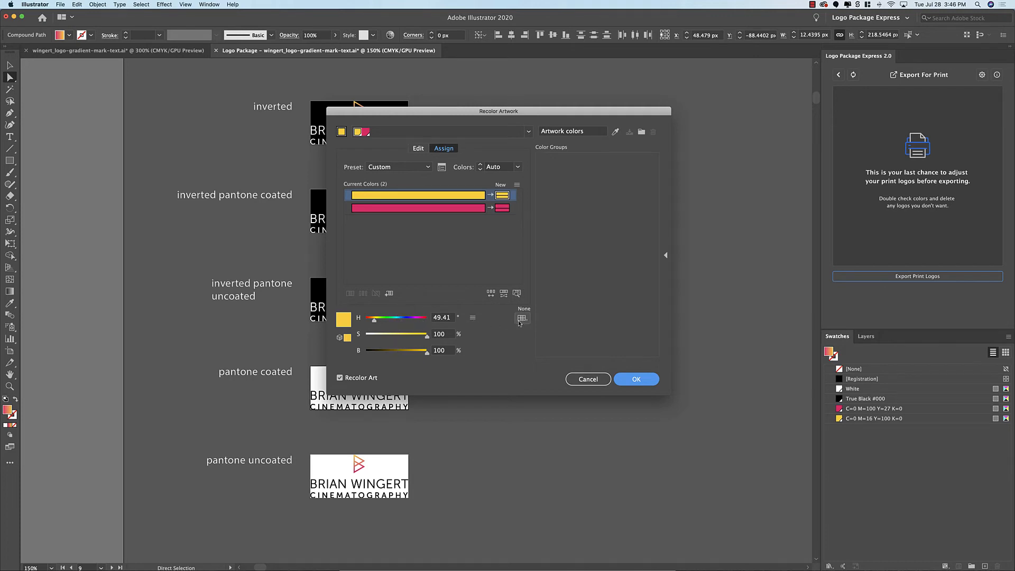
pyautogui.moveTo(523, 318)
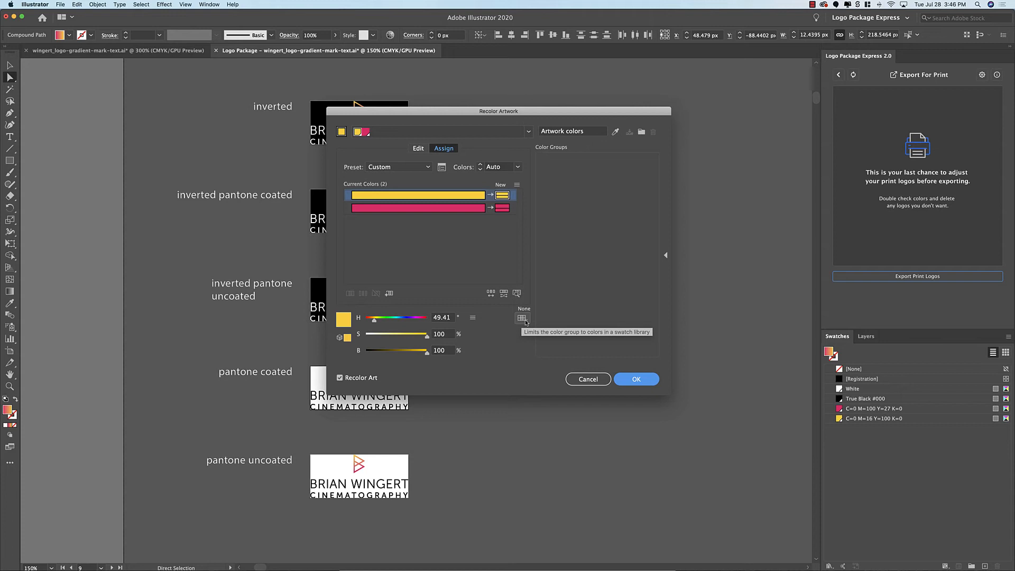
# Step: Limit Recolor Artwork to PANTONE+ Solid Coated, producing PANTONE 219 C and 109 C swatches
pyautogui.click(523, 317)
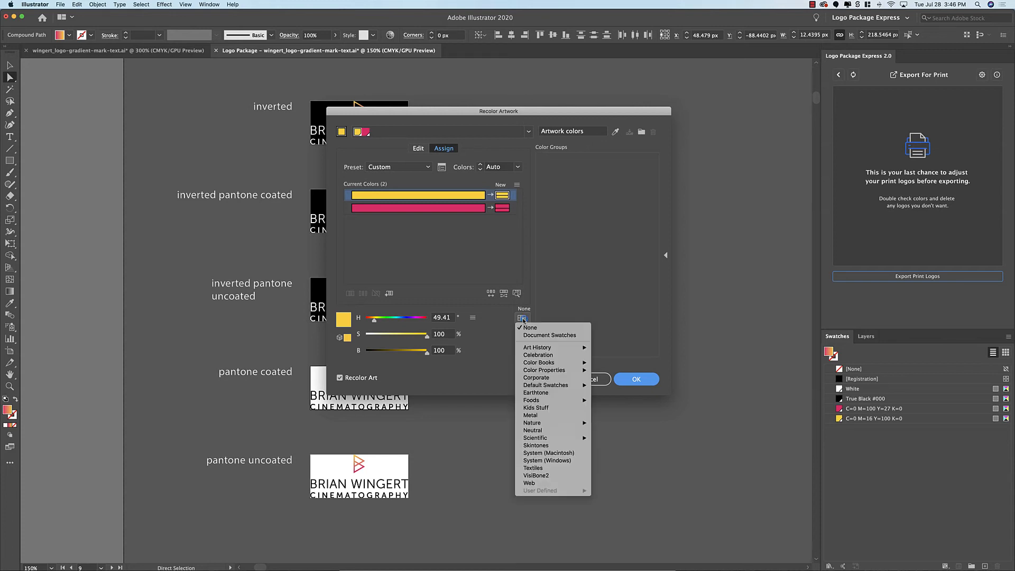
pyautogui.moveTo(539, 363)
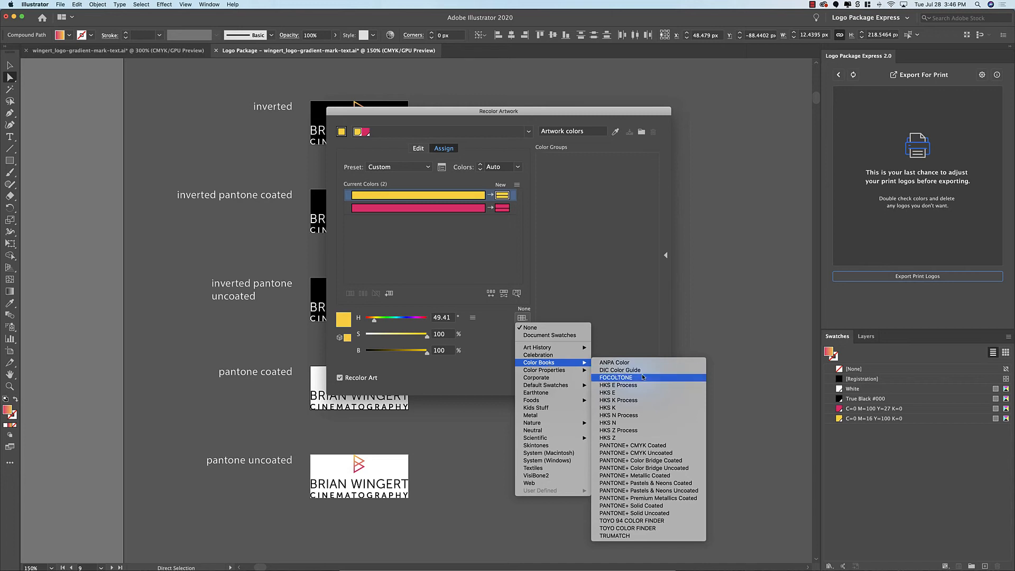
pyautogui.click(631, 506)
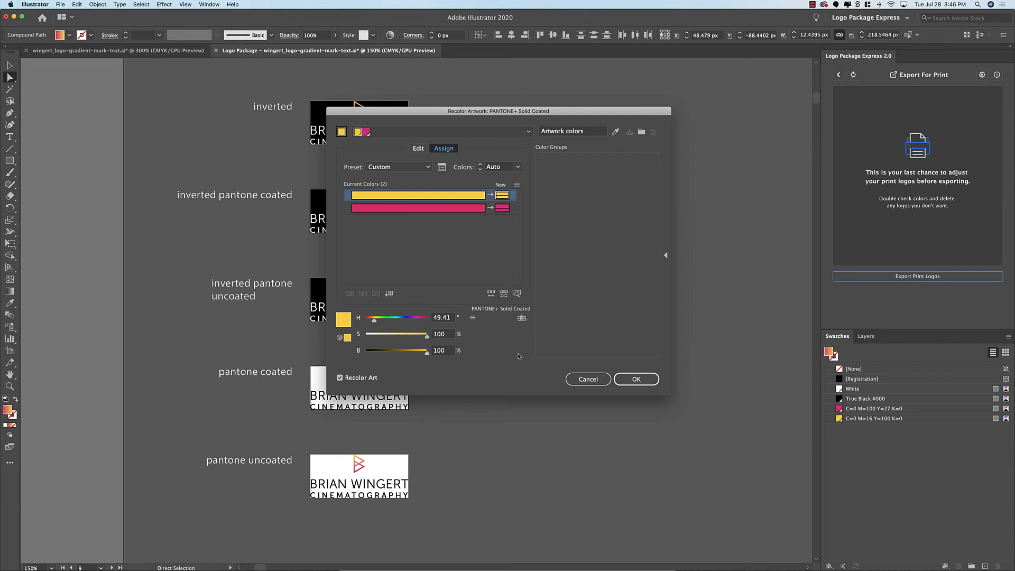
pyautogui.moveTo(518, 355)
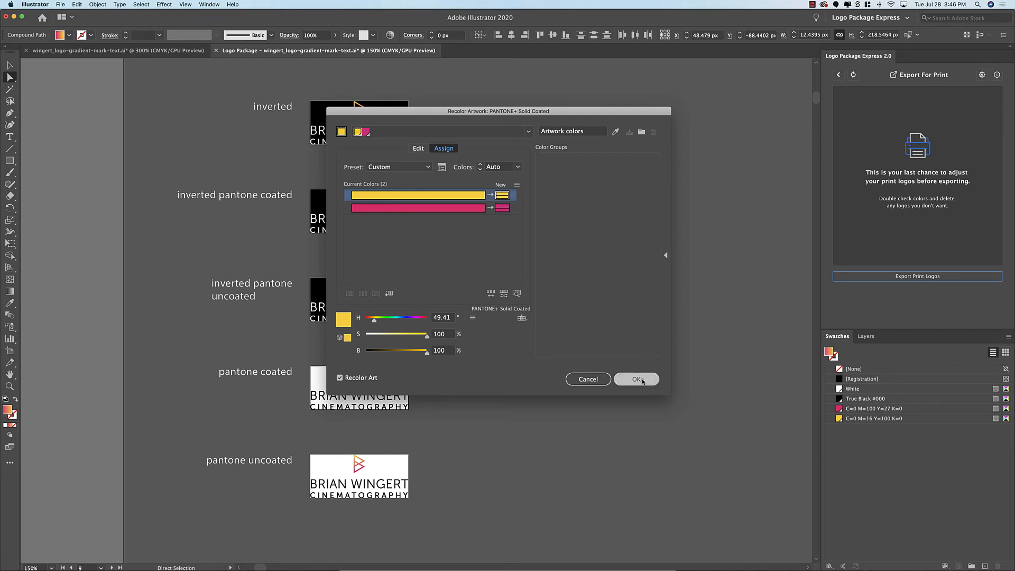
pyautogui.click(637, 379)
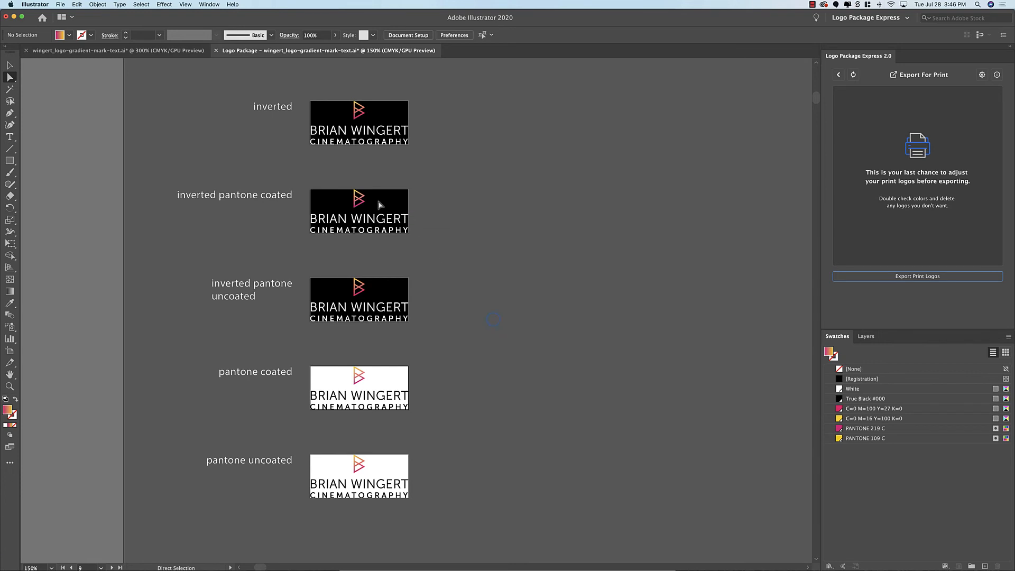
pyautogui.moveTo(819, 429)
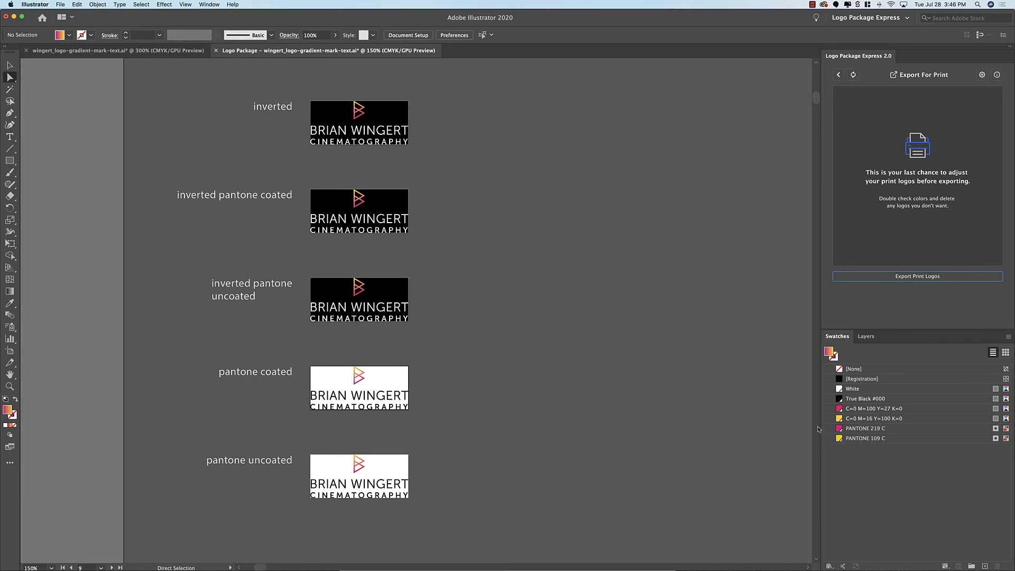
pyautogui.moveTo(879, 439)
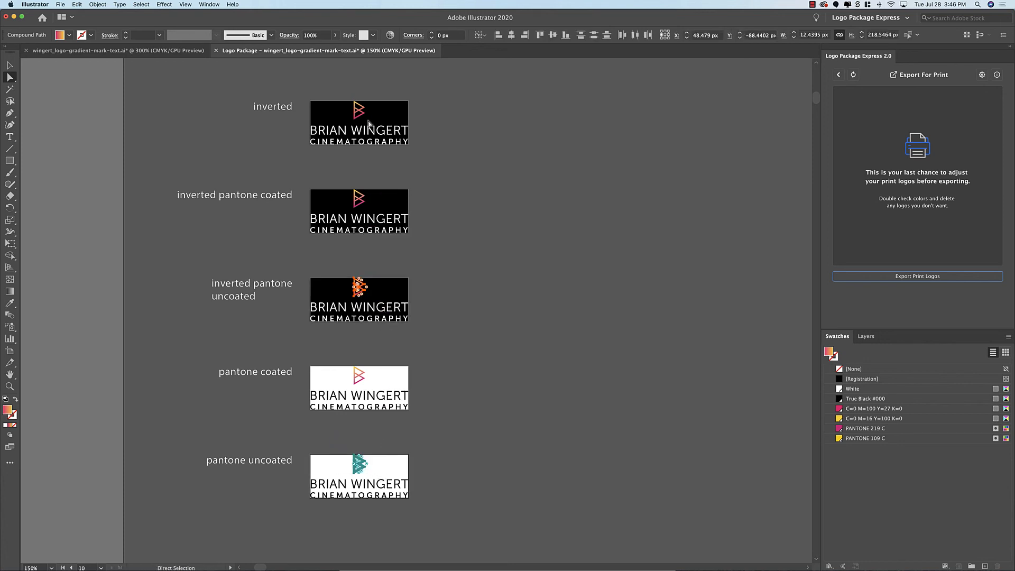
pyautogui.moveTo(107, 6)
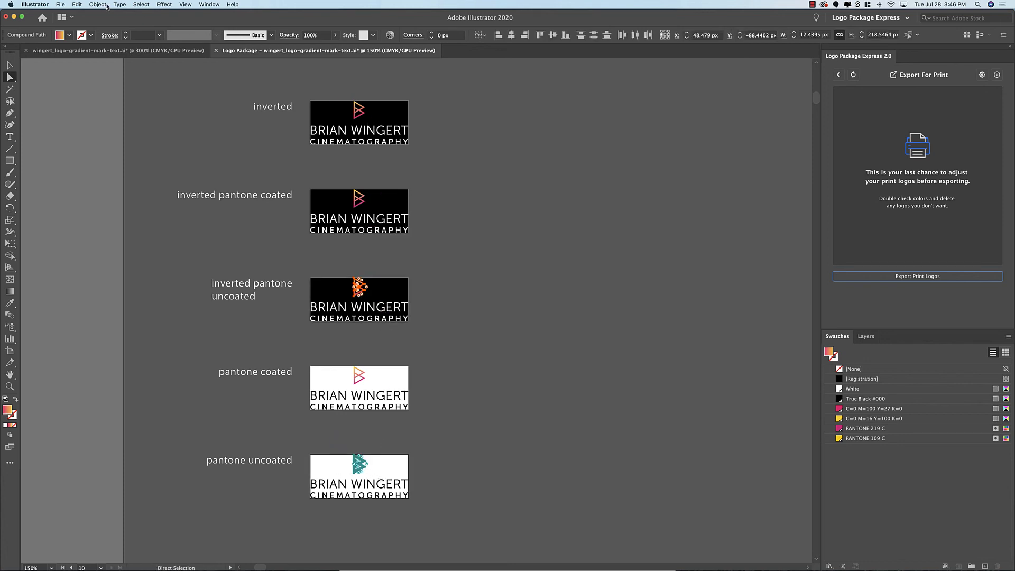
# Step: Recolor the uncoated marks with PANTONE+ Solid Uncoated, adding Strong Red U and 7548 U
pyautogui.click(77, 5)
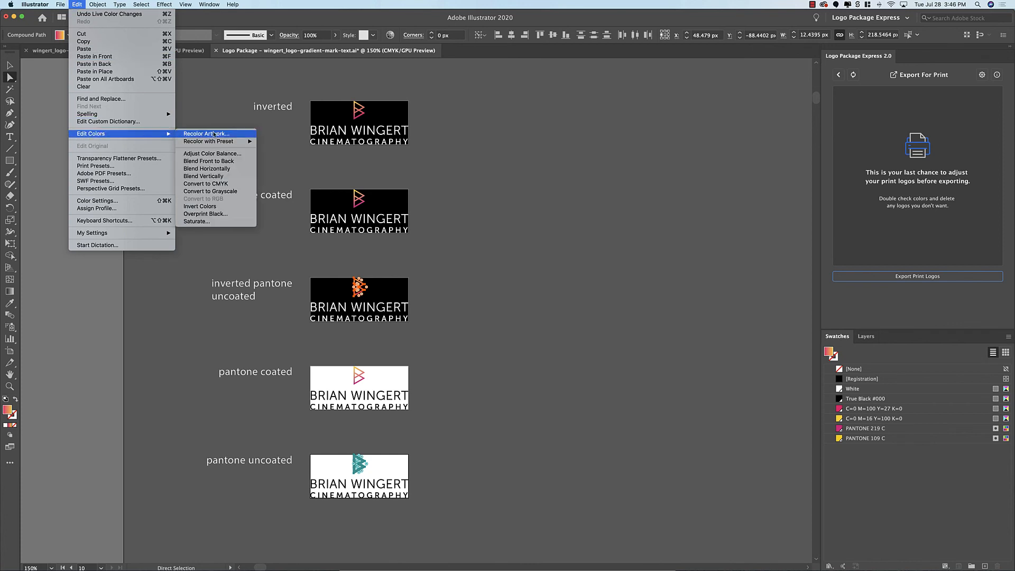
pyautogui.click(206, 134)
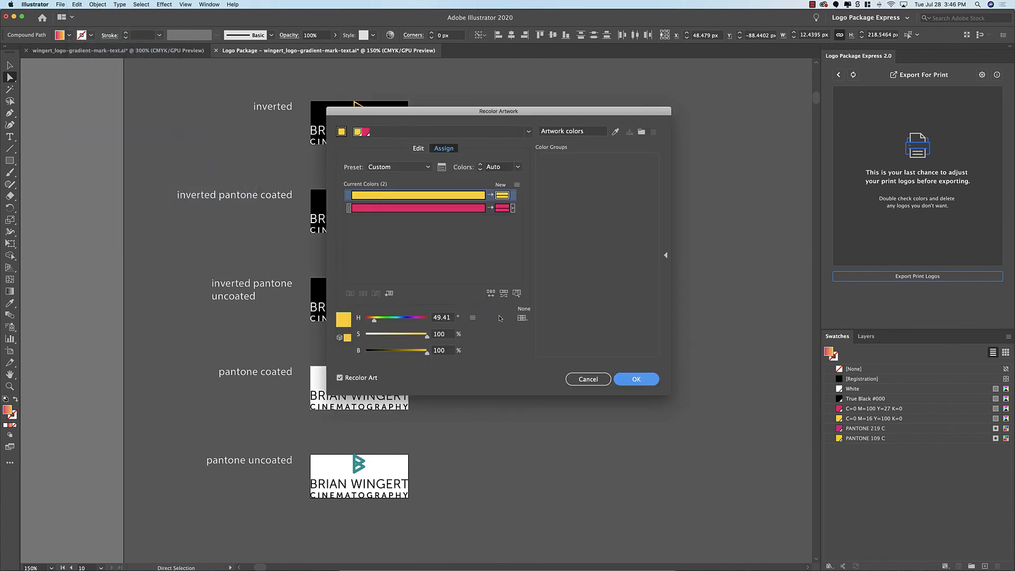
pyautogui.click(522, 317)
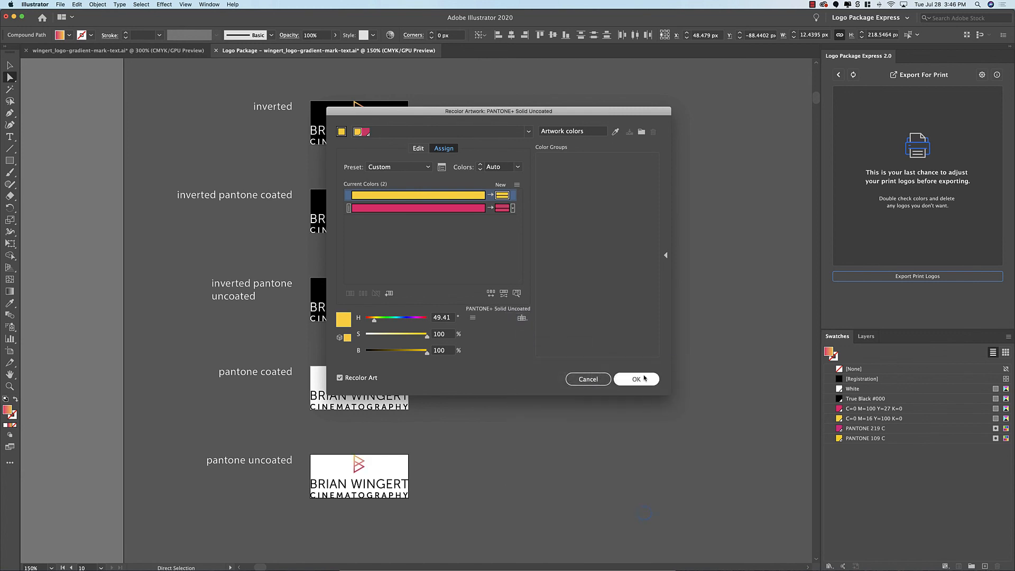
pyautogui.click(635, 379)
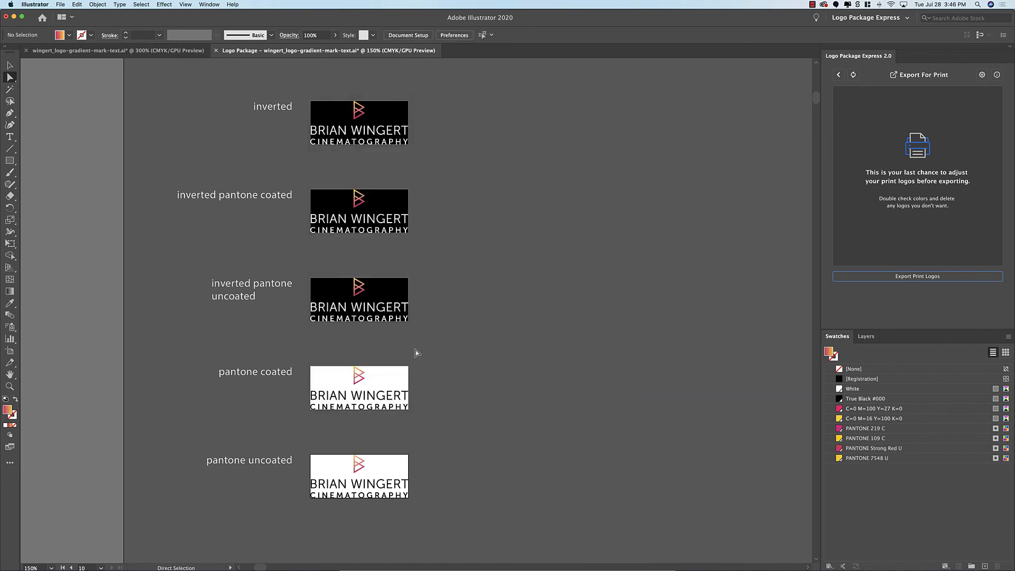
pyautogui.moveTo(418, 398)
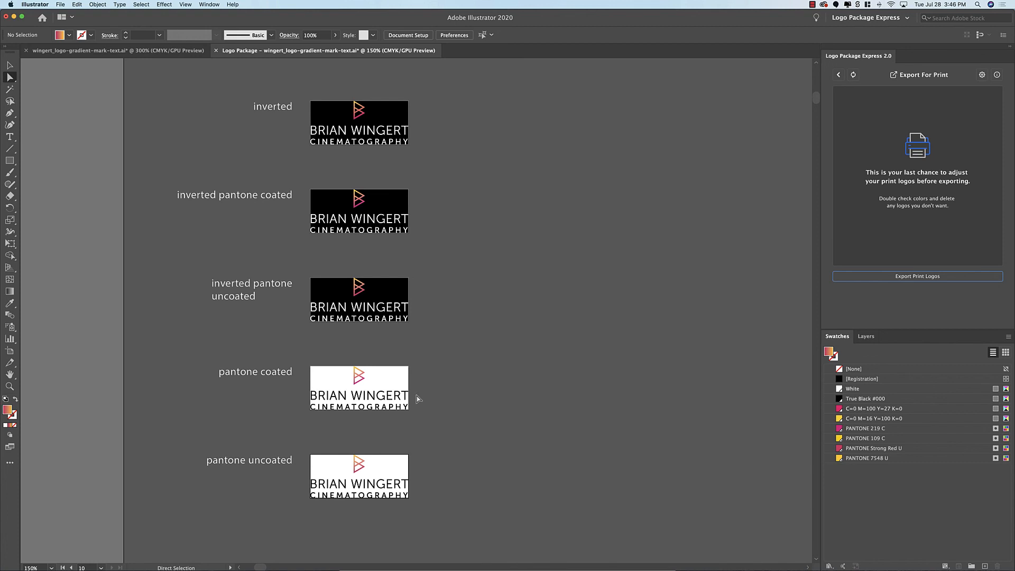